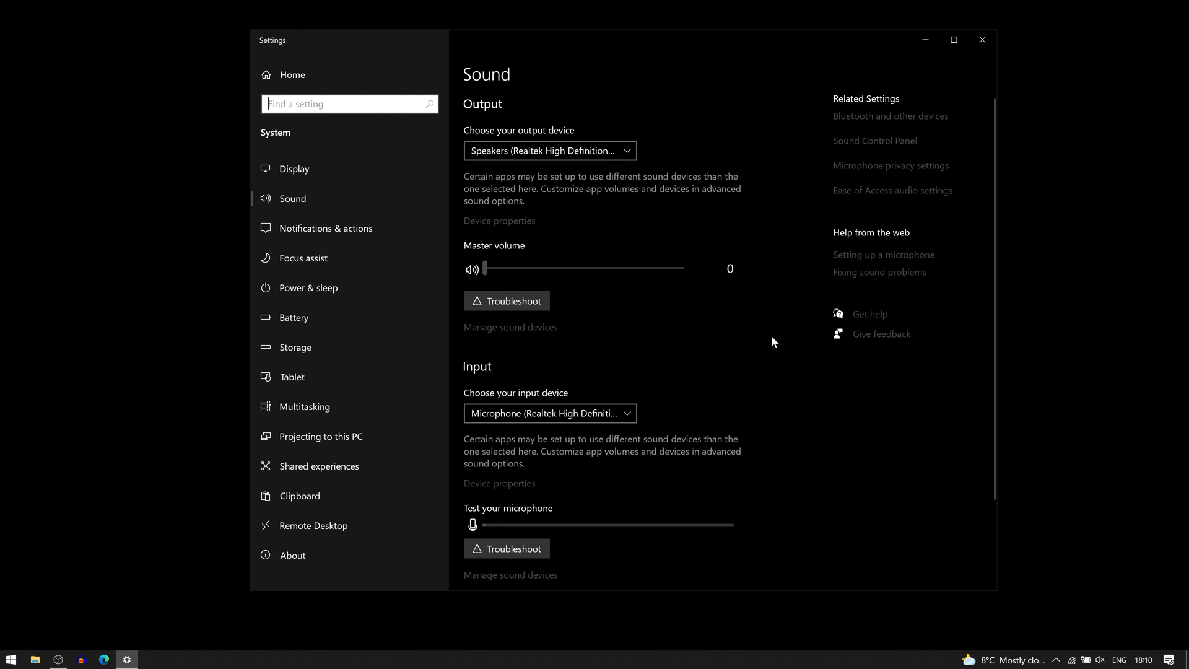
mouse_move(605, 172)
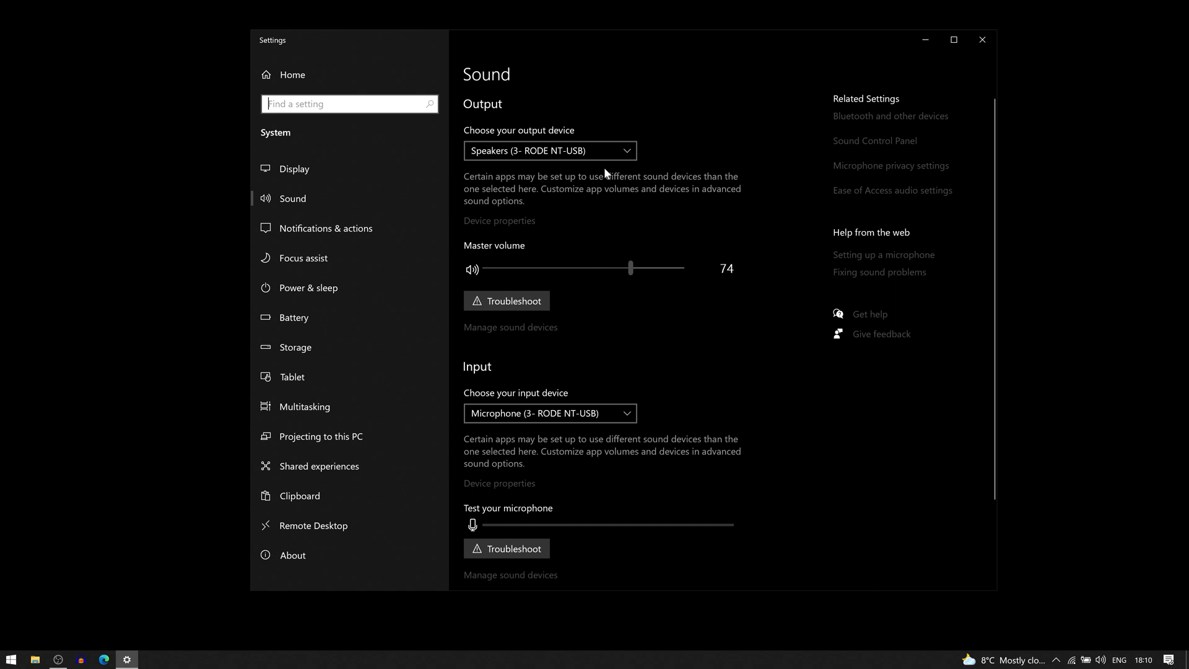
mouse_move(493, 110)
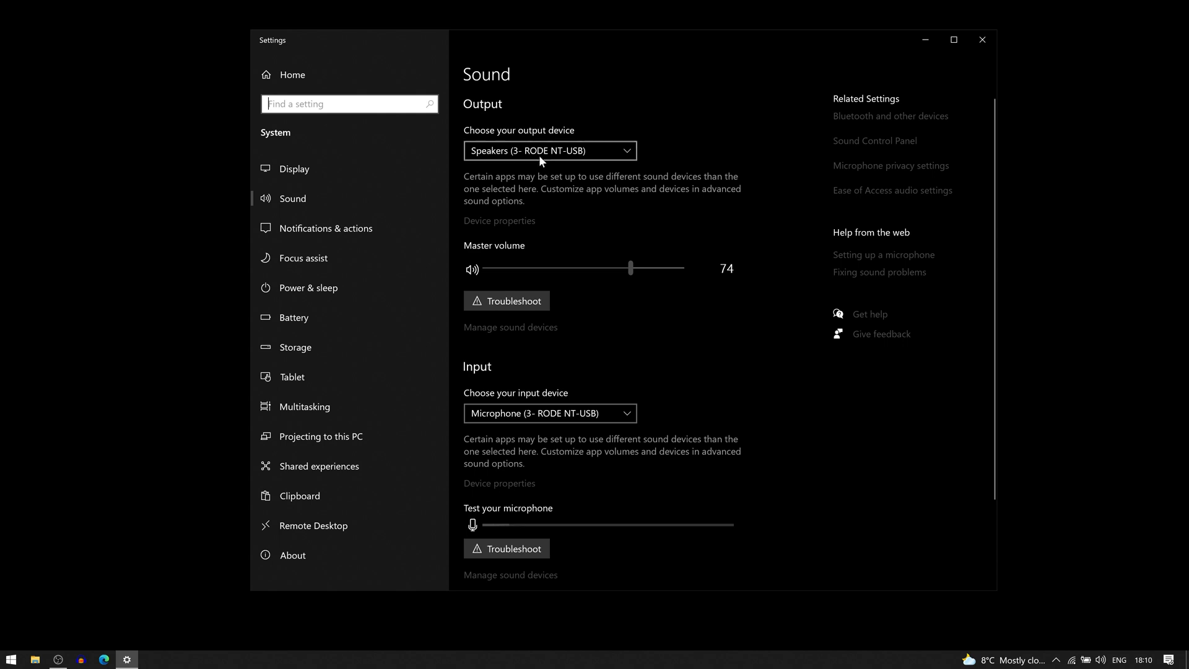
mouse_move(515, 383)
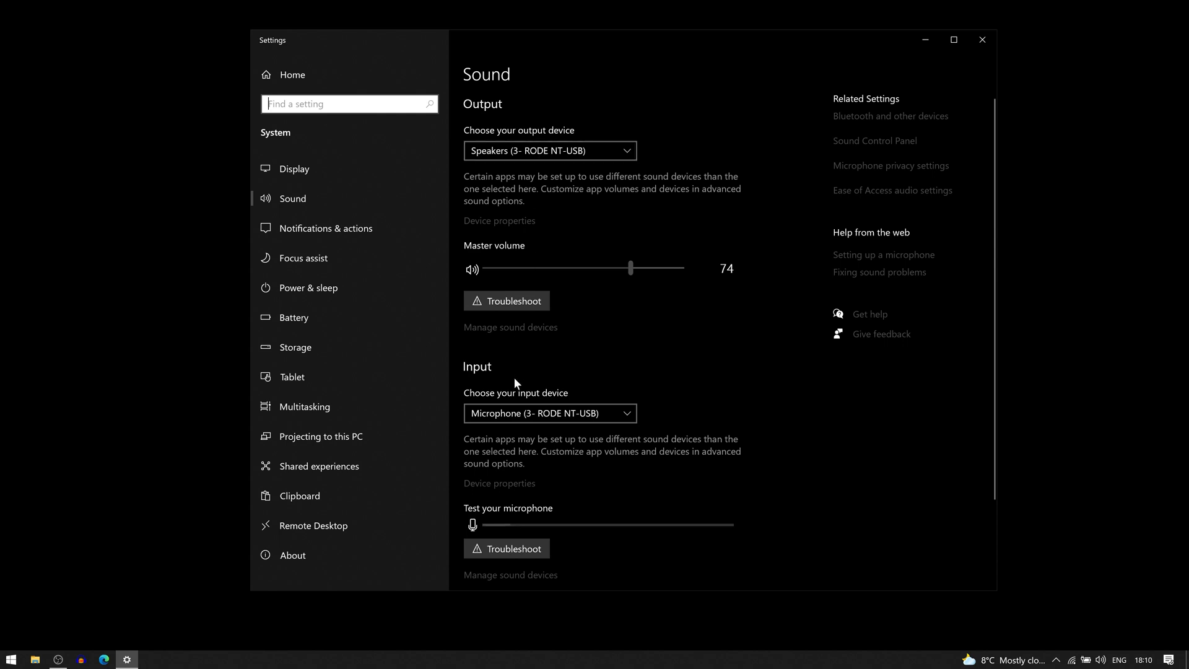
mouse_move(546, 190)
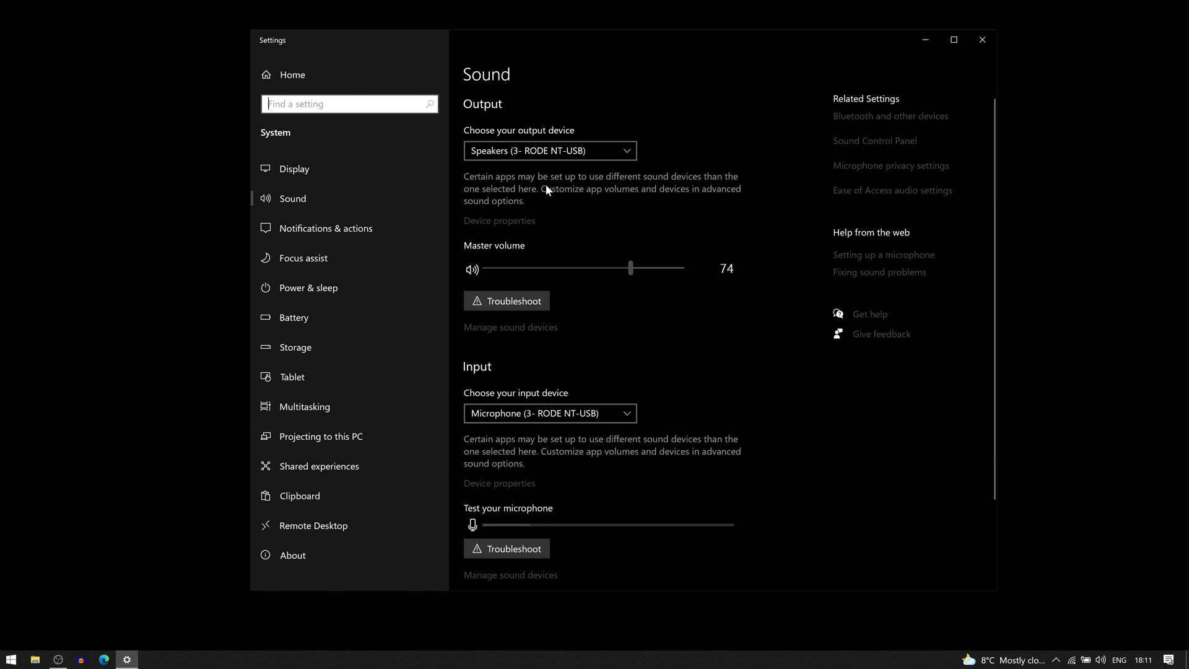
mouse_move(633, 397)
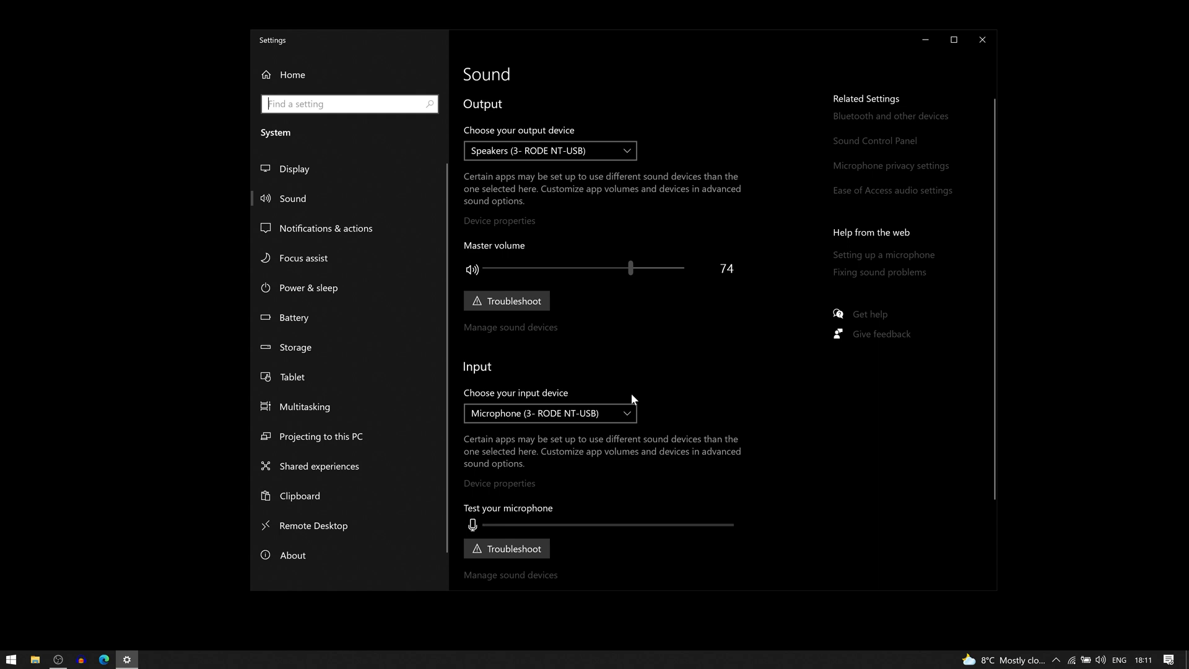
mouse_move(590, 366)
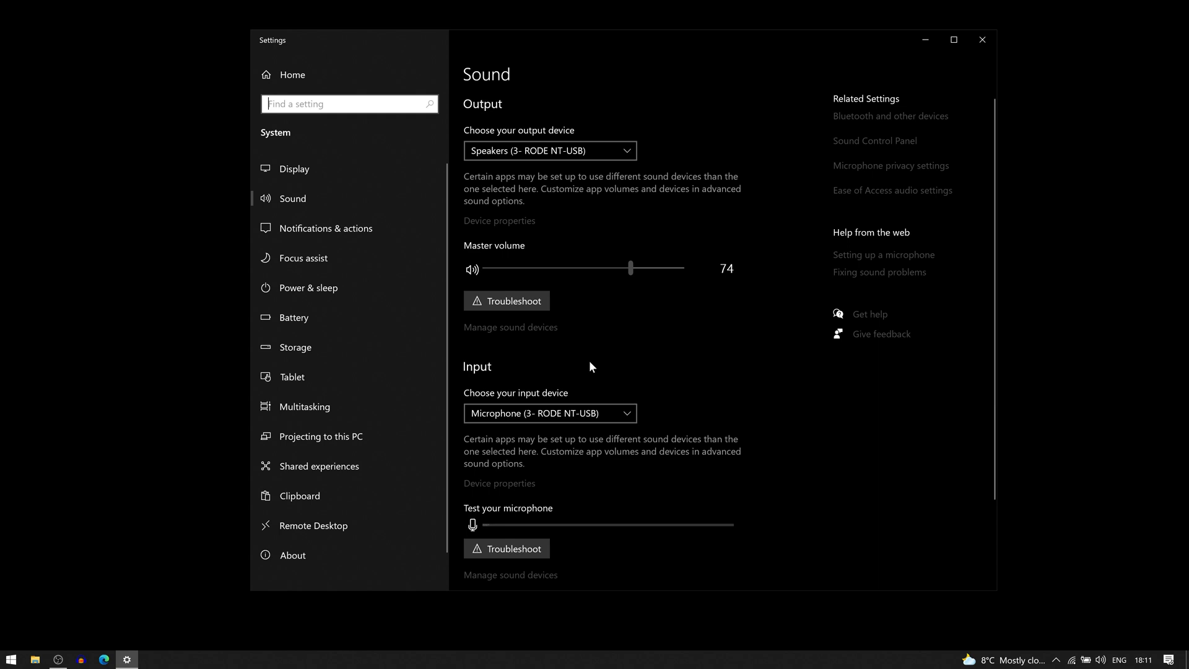
mouse_move(563, 434)
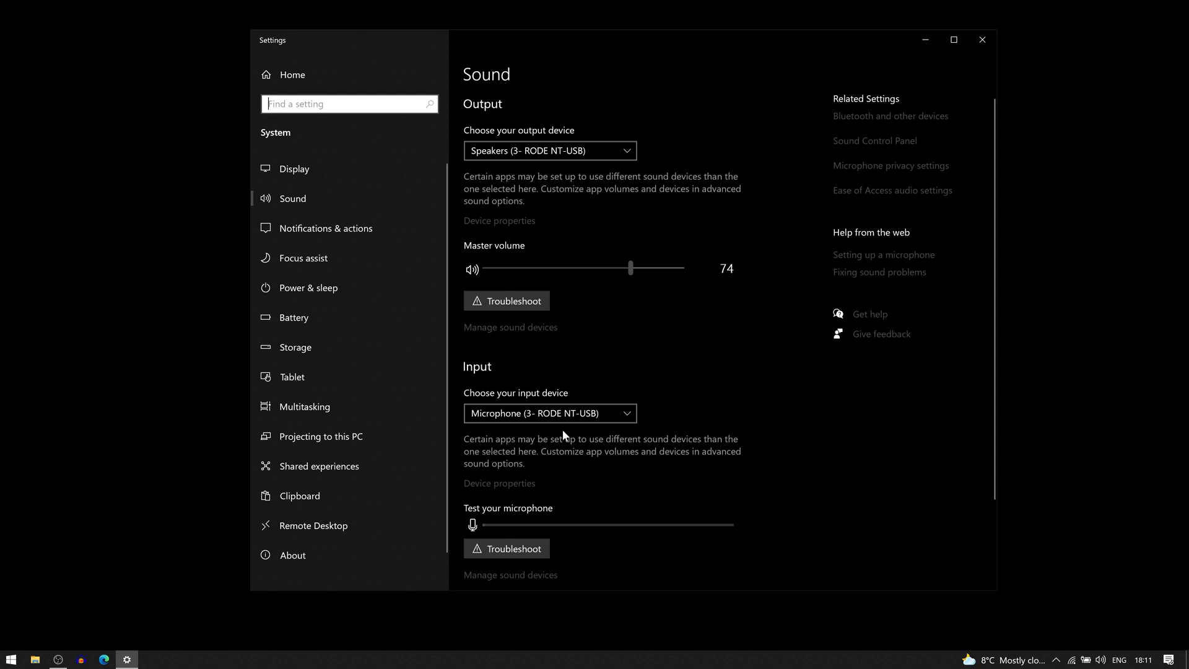
click(549, 413)
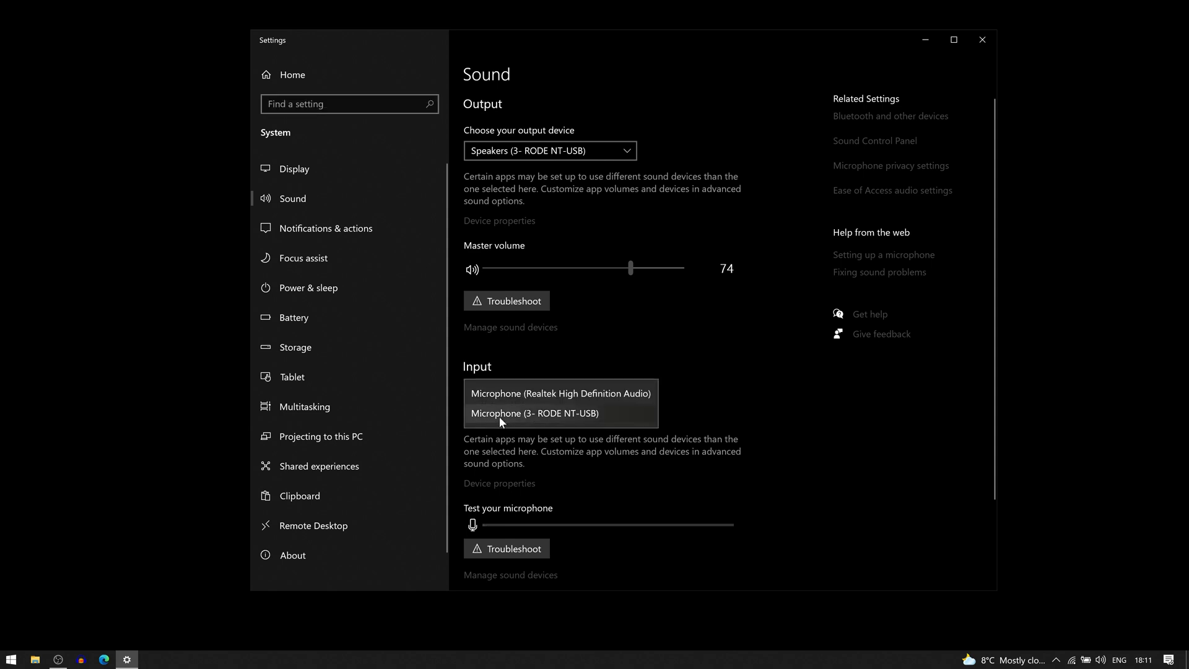
mouse_move(604, 421)
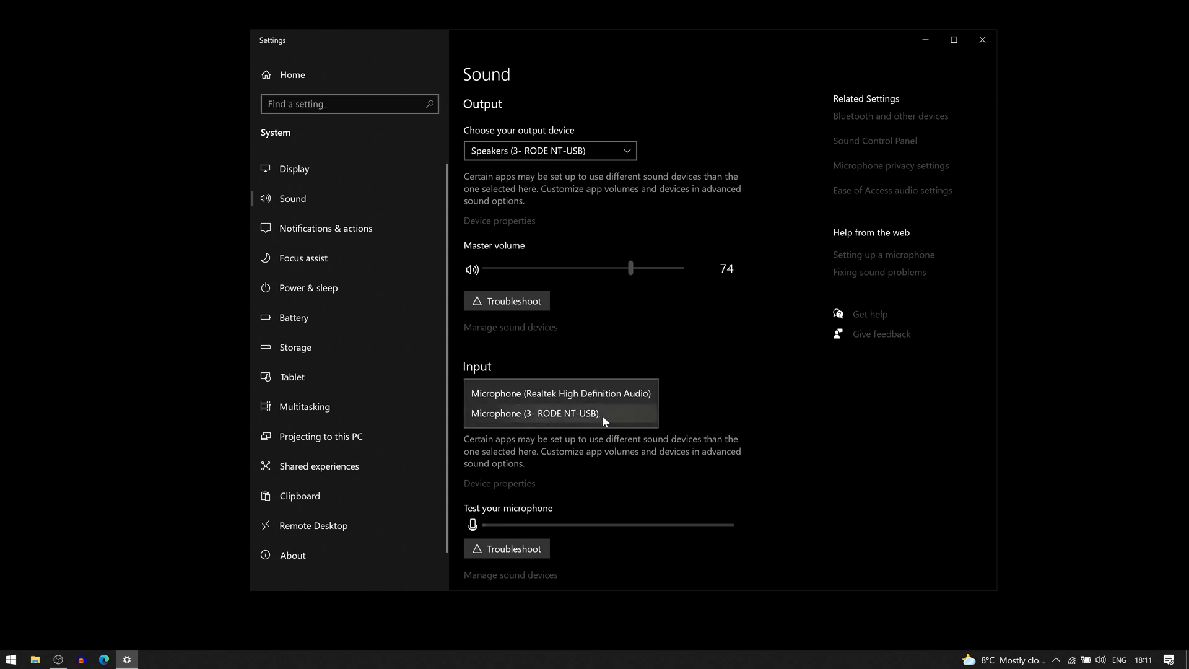
mouse_move(595, 398)
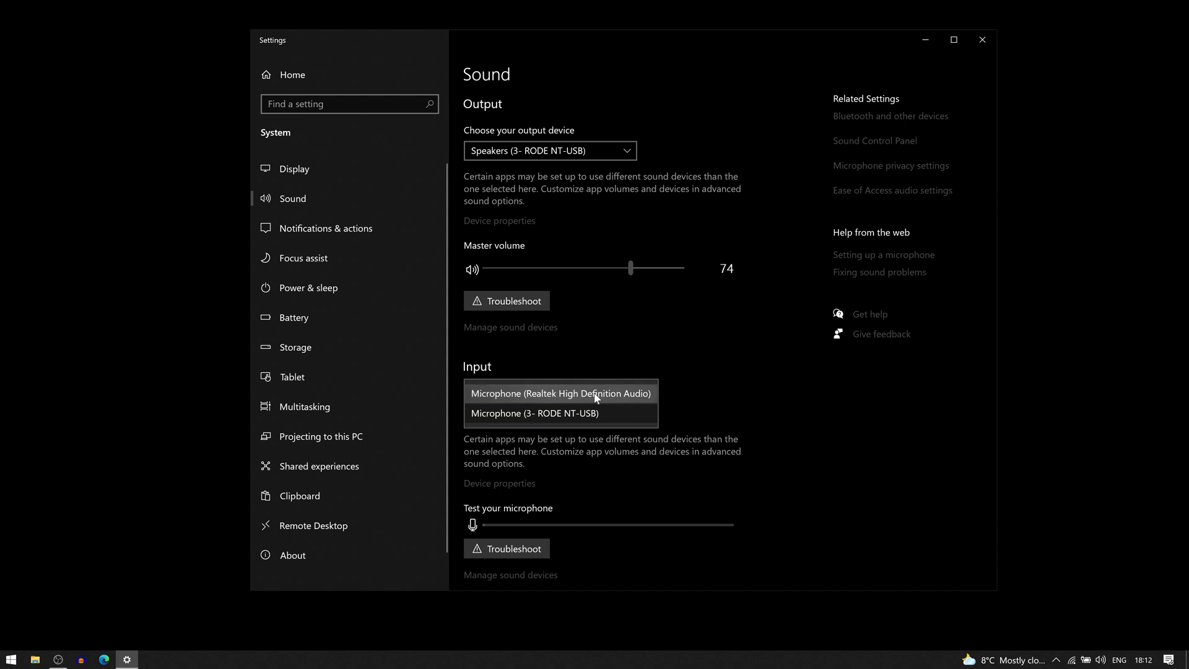
click(547, 413)
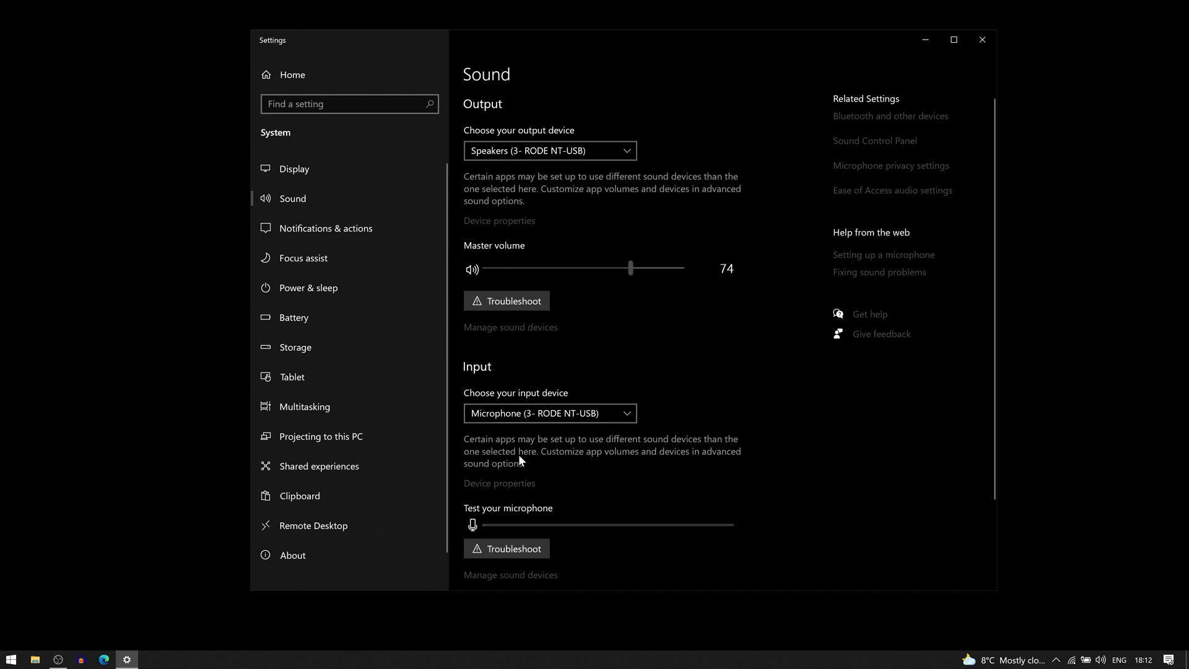
mouse_move(465, 364)
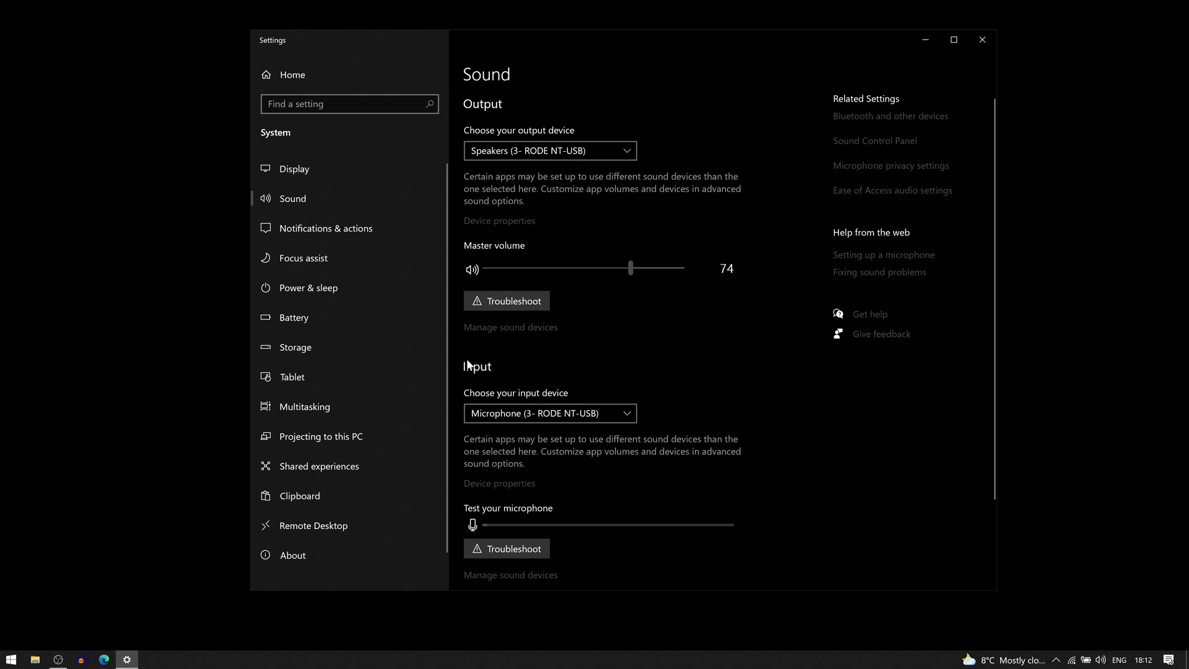
mouse_move(483, 486)
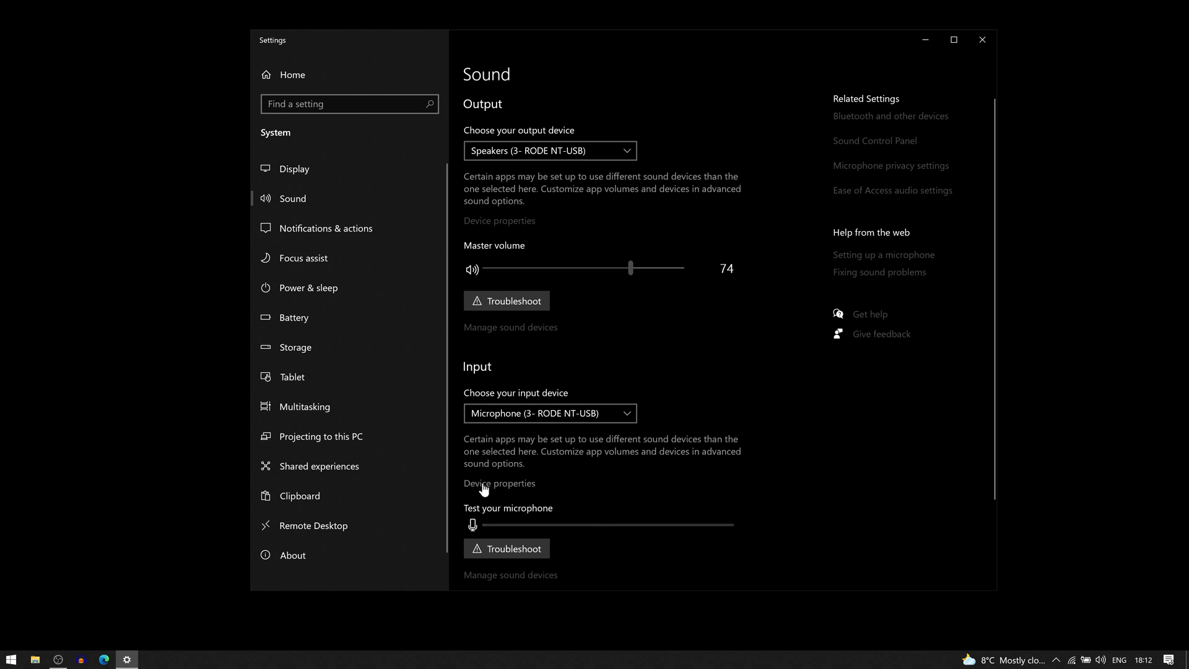
Raise the RODE NT-USB microphone's input volume slider to 100 in Device properties and return to Sound
click(499, 483)
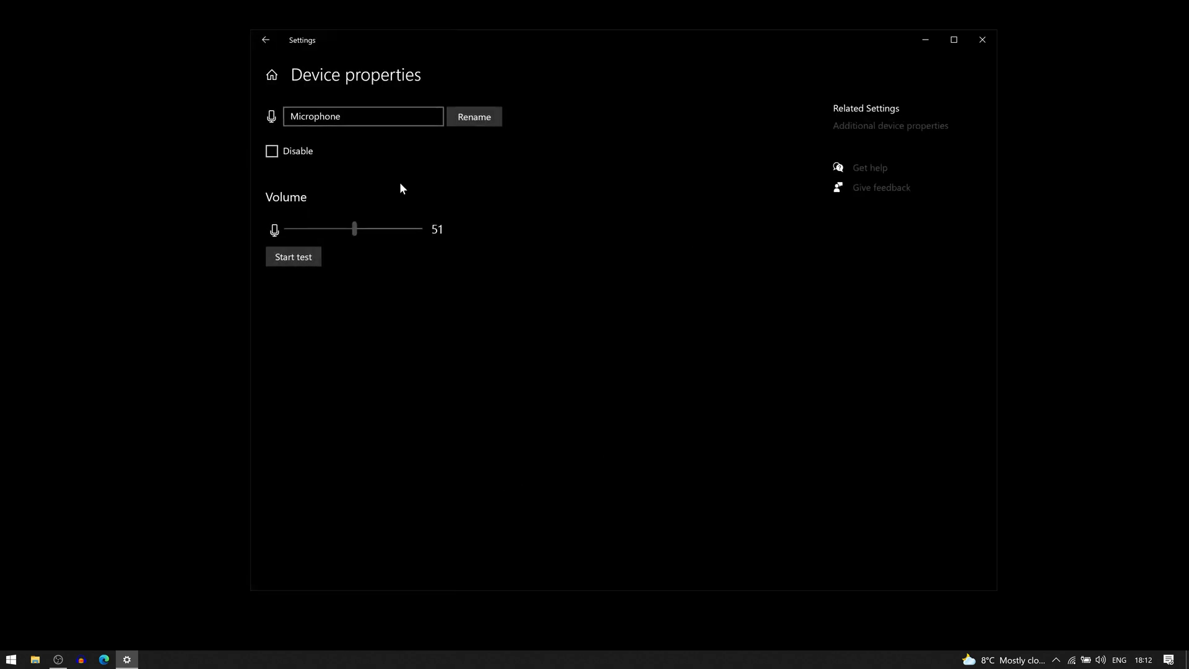
mouse_move(508, 353)
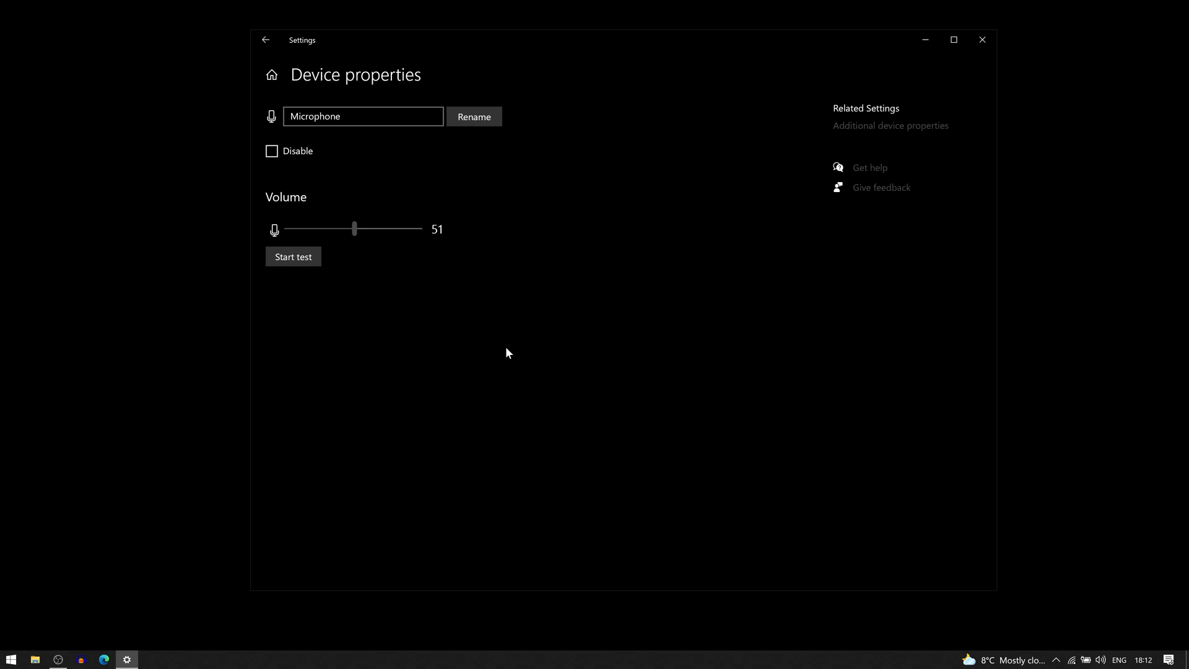
click(343, 116)
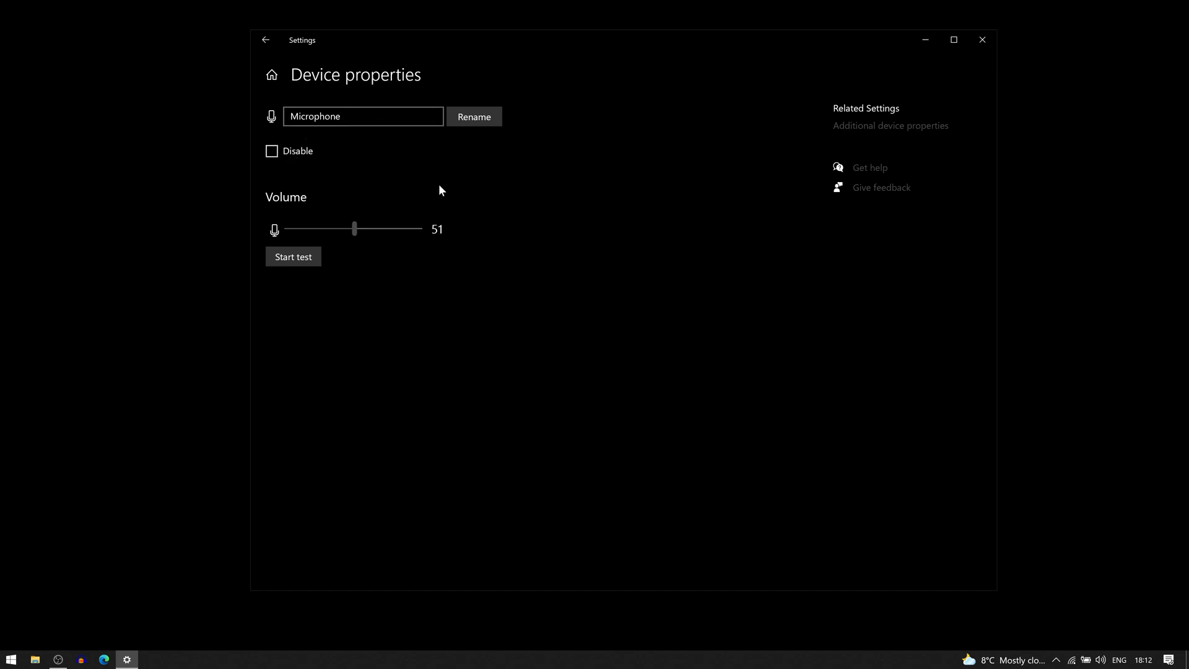
mouse_move(243, 217)
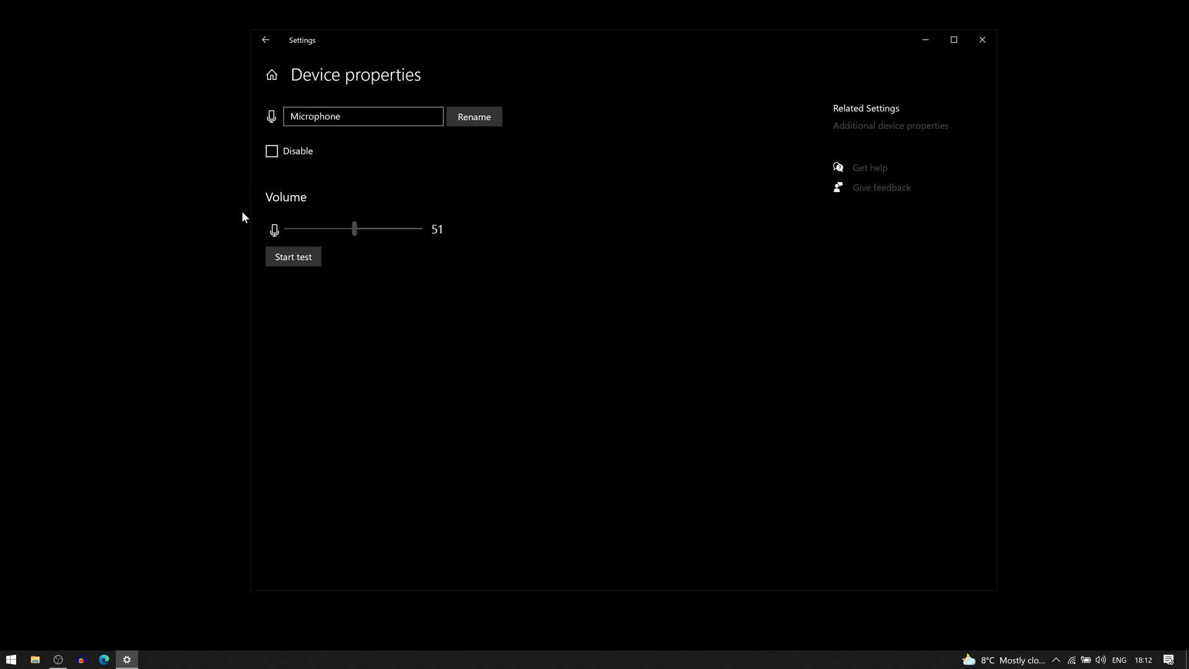
mouse_move(381, 288)
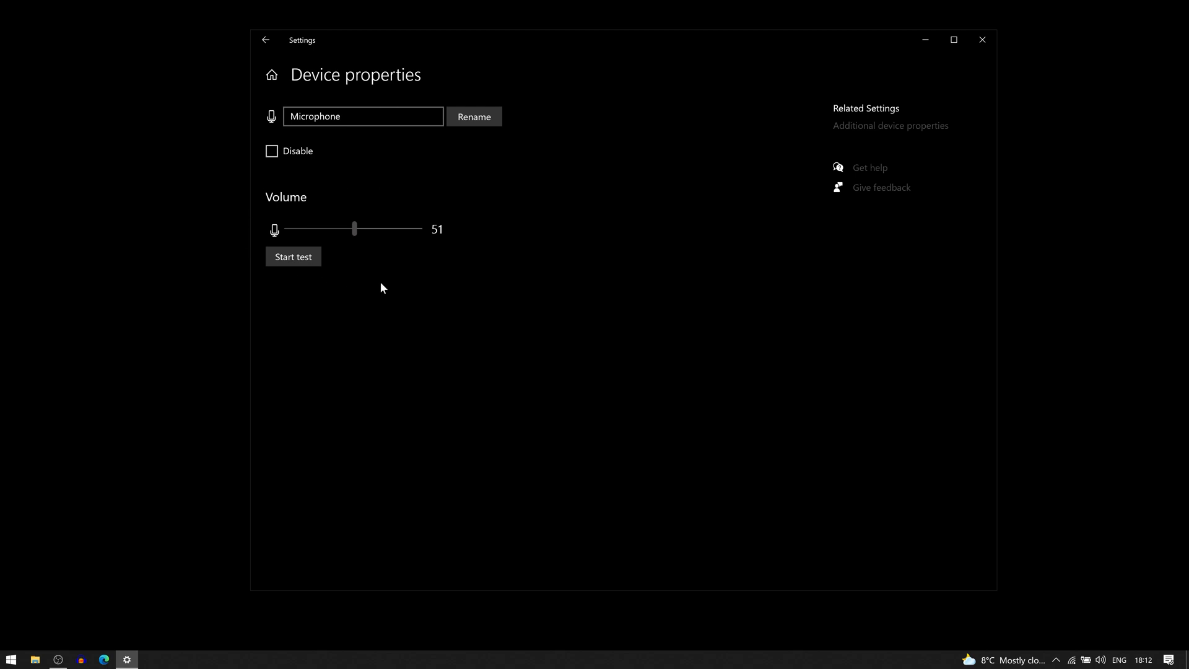
mouse_move(366, 268)
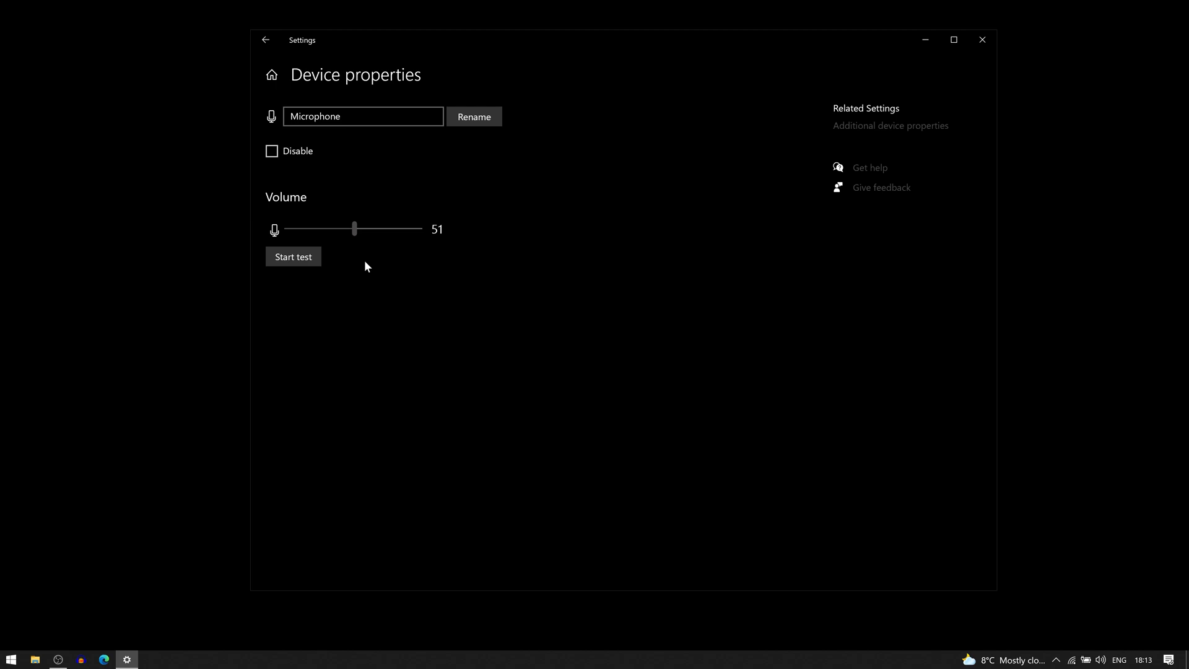
mouse_move(438, 241)
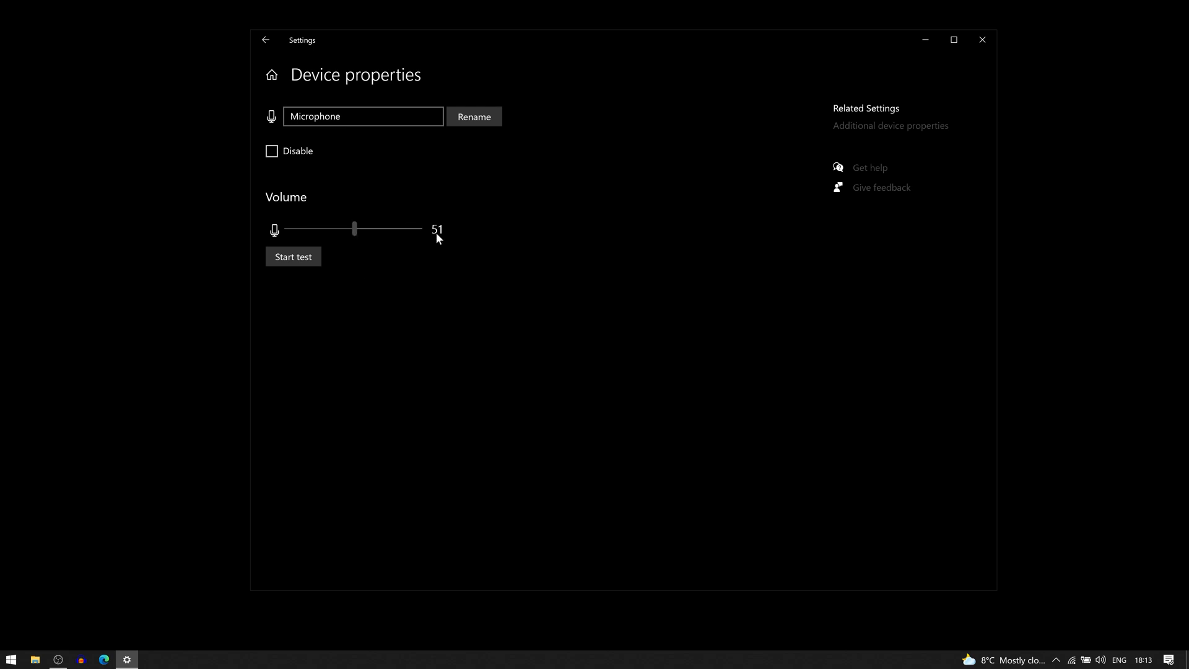
mouse_move(438, 235)
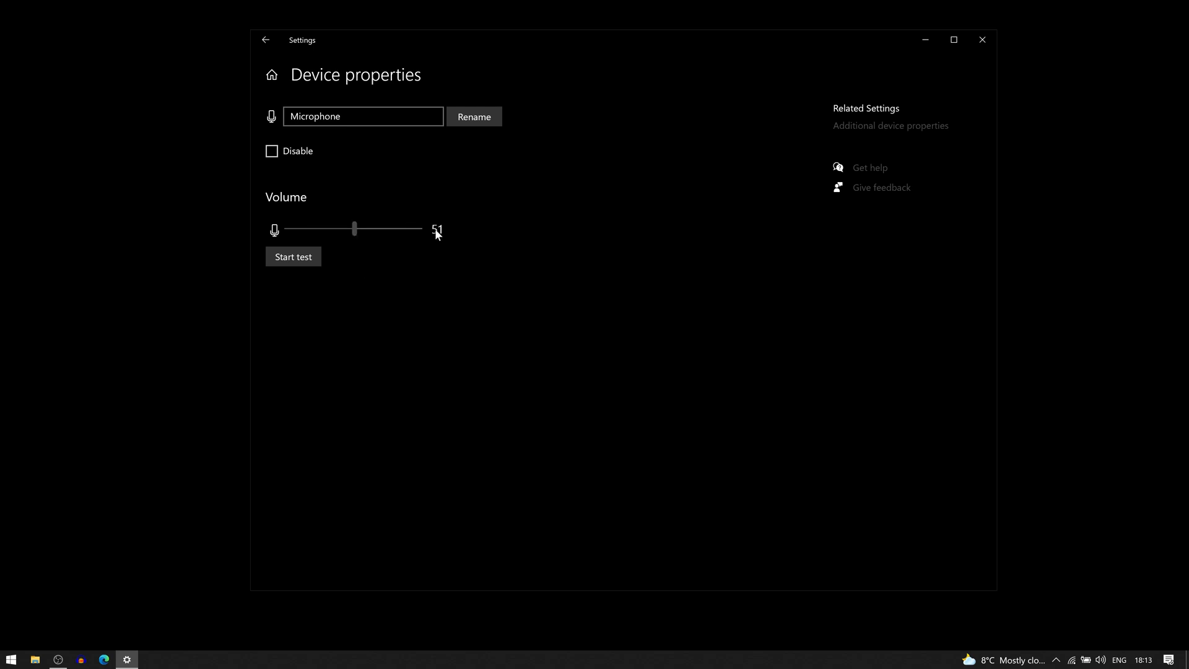
mouse_move(409, 226)
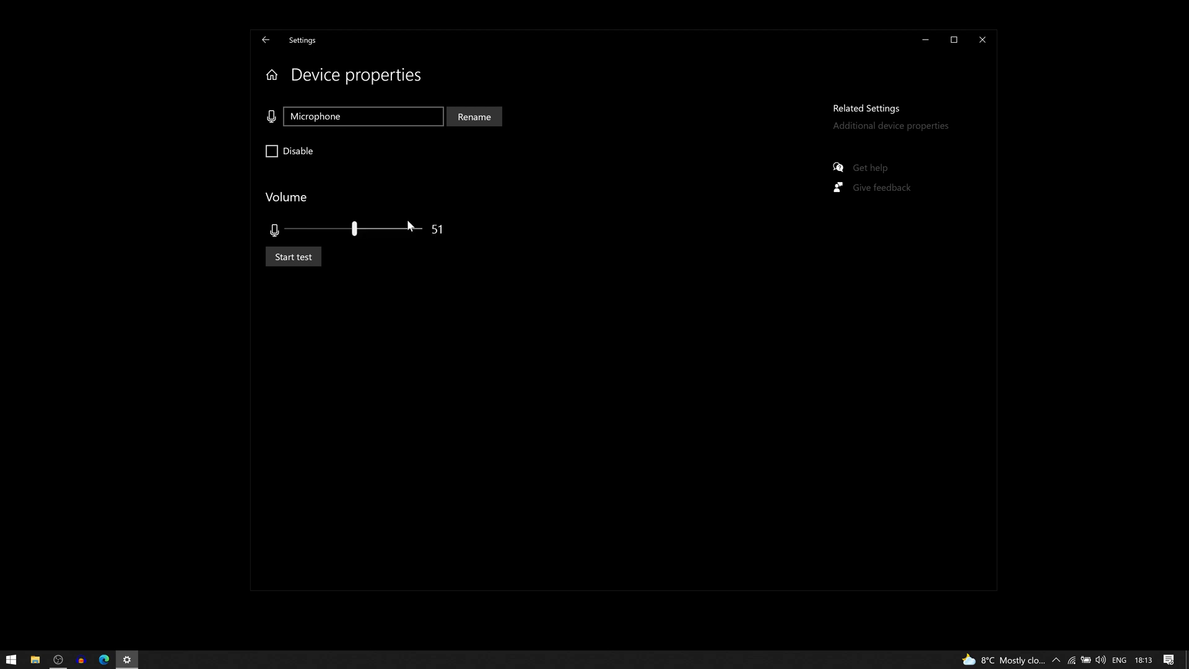
drag(353, 229, 356, 229)
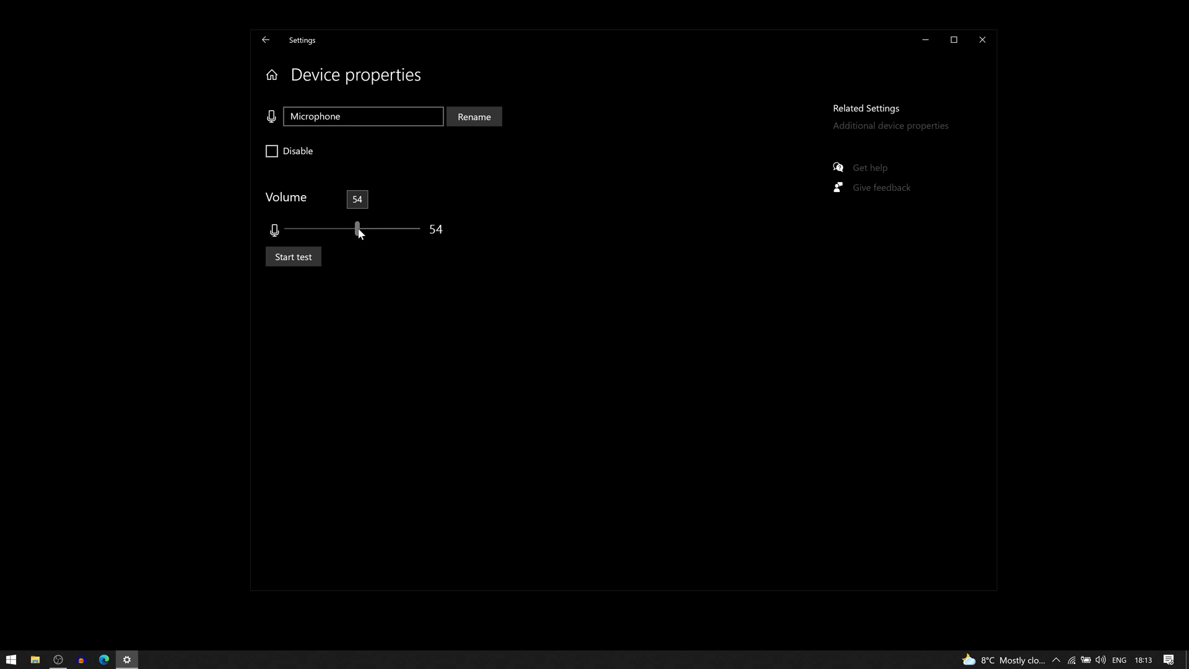
drag(356, 229, 417, 229)
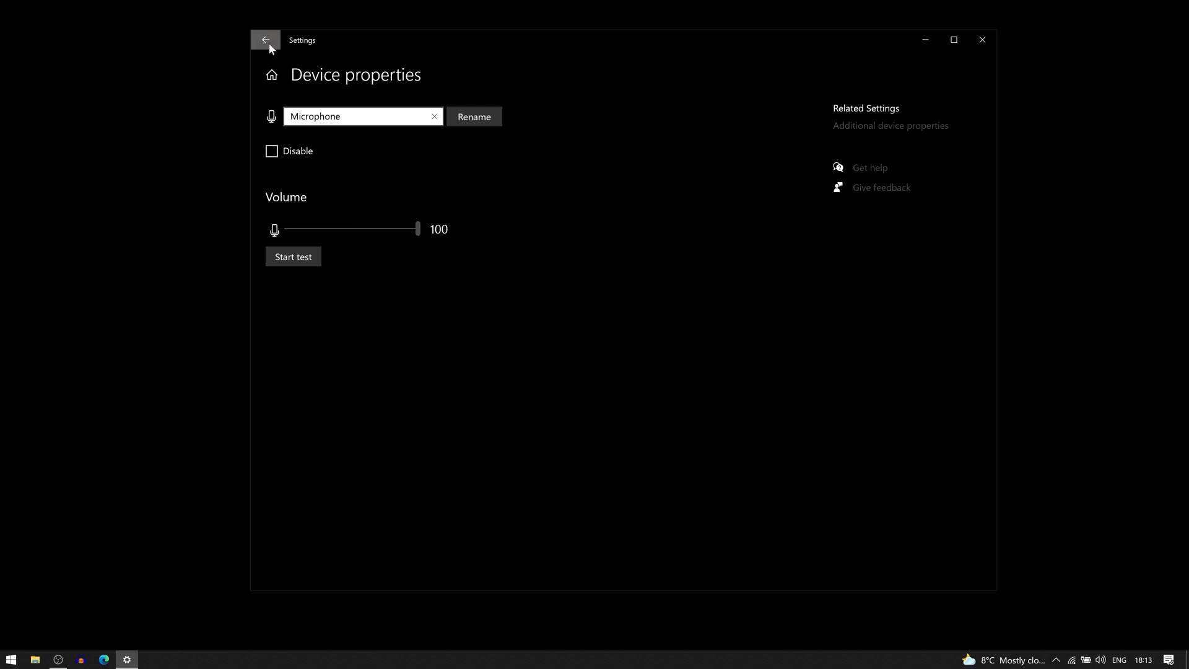
click(265, 40)
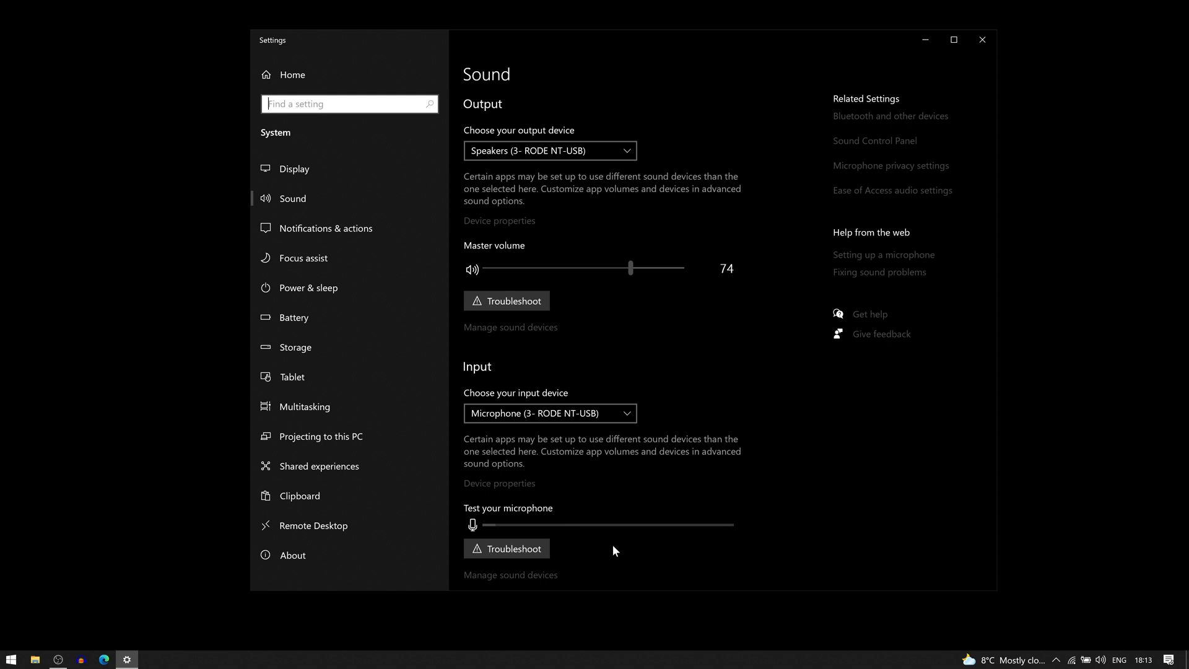
Lower the RODE NT-USB microphone's input volume to 90 in Device properties and return to Sound
click(499, 483)
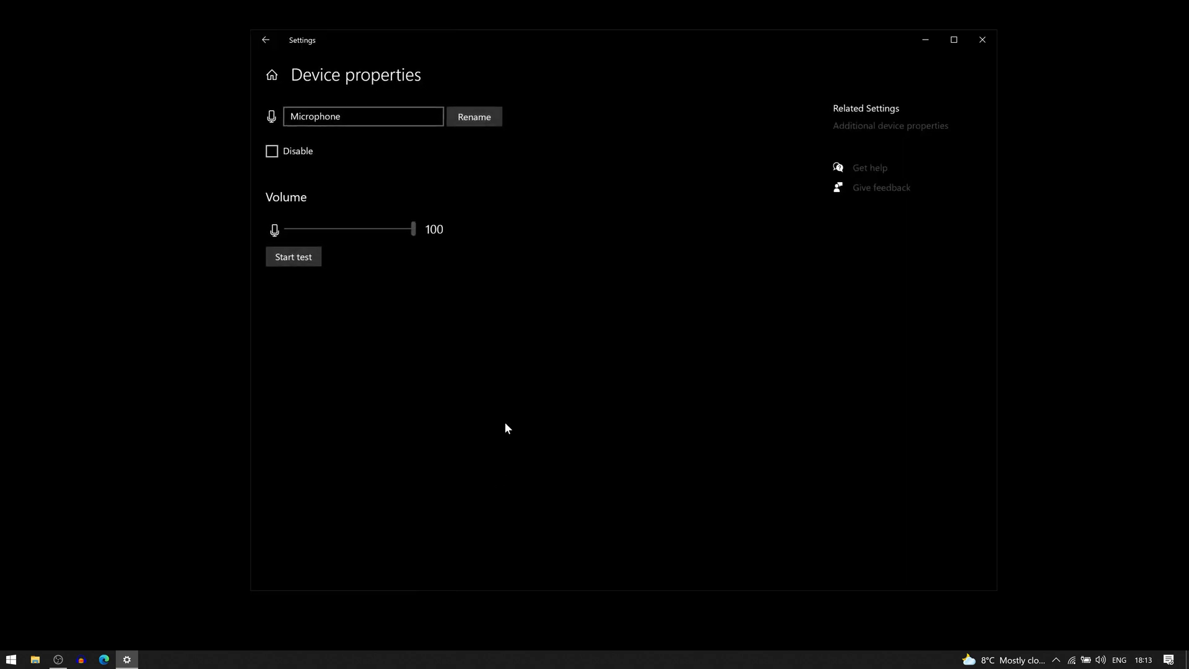
mouse_move(413, 241)
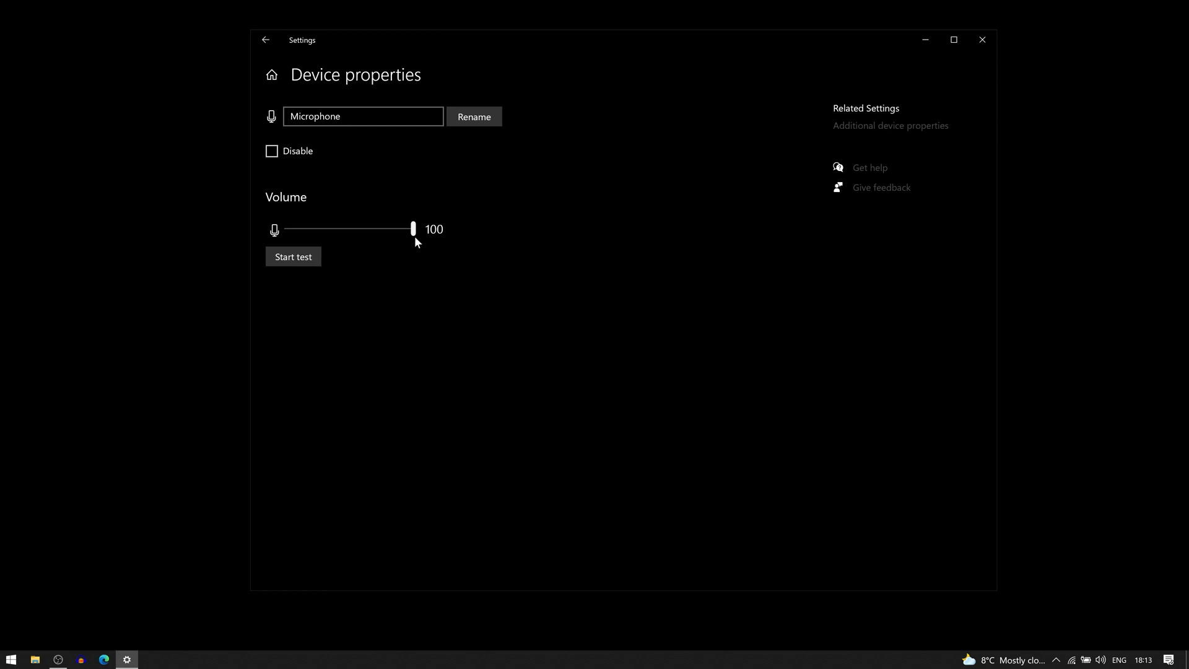
mouse_move(414, 231)
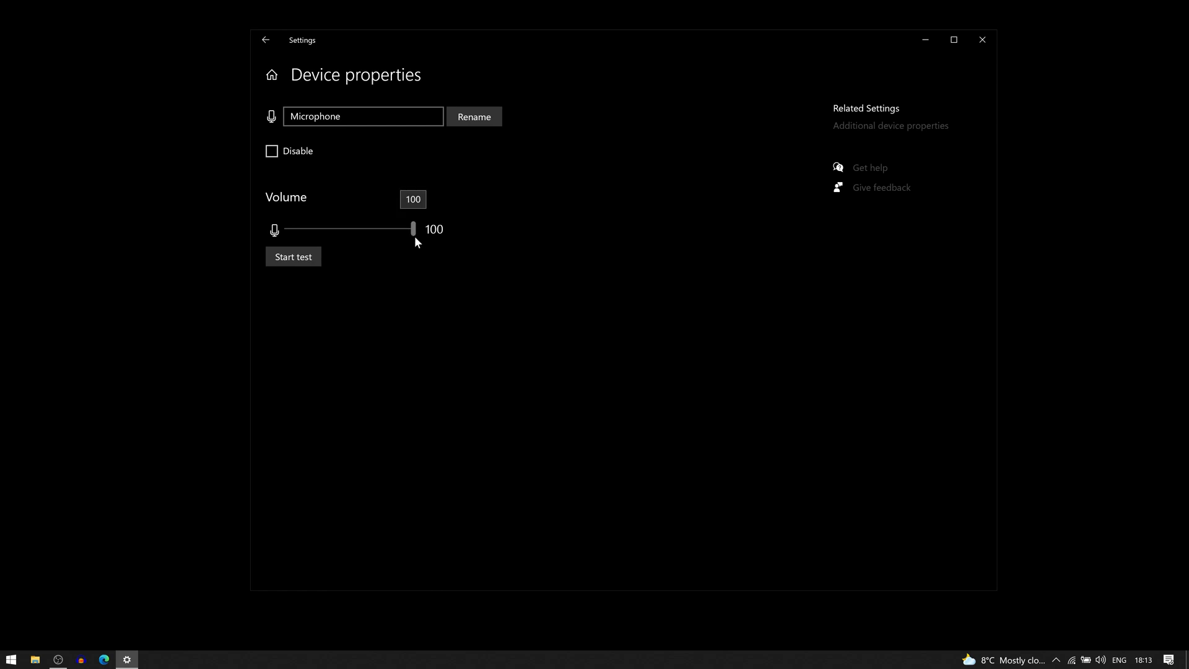
drag(413, 227, 407, 228)
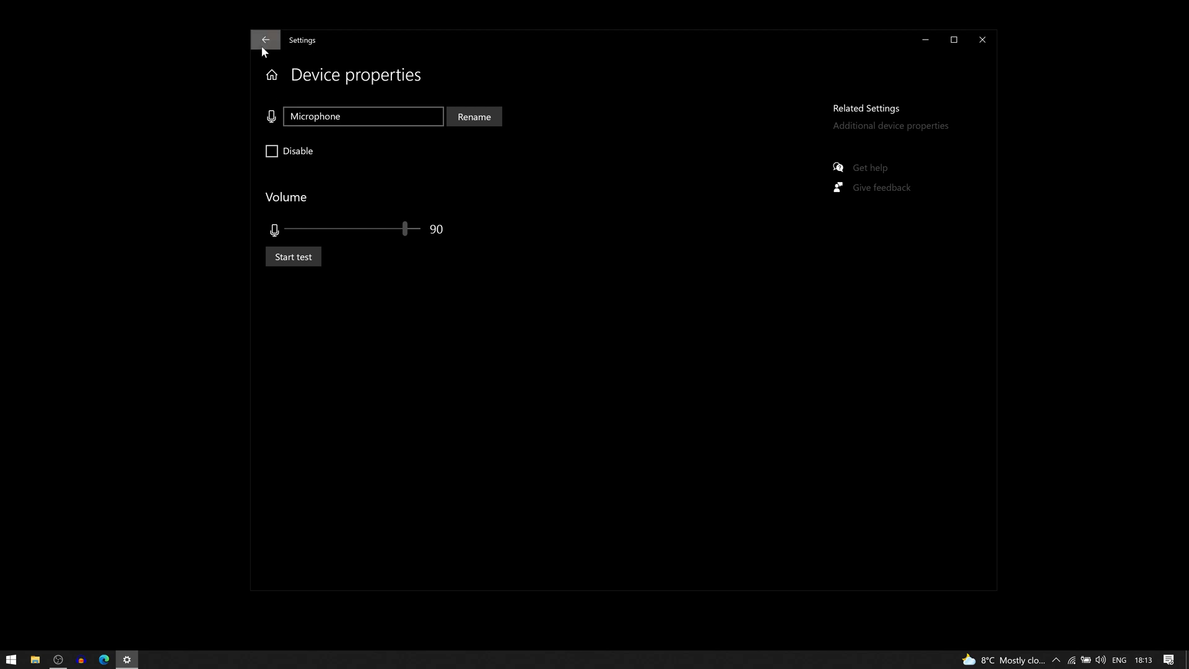
click(265, 39)
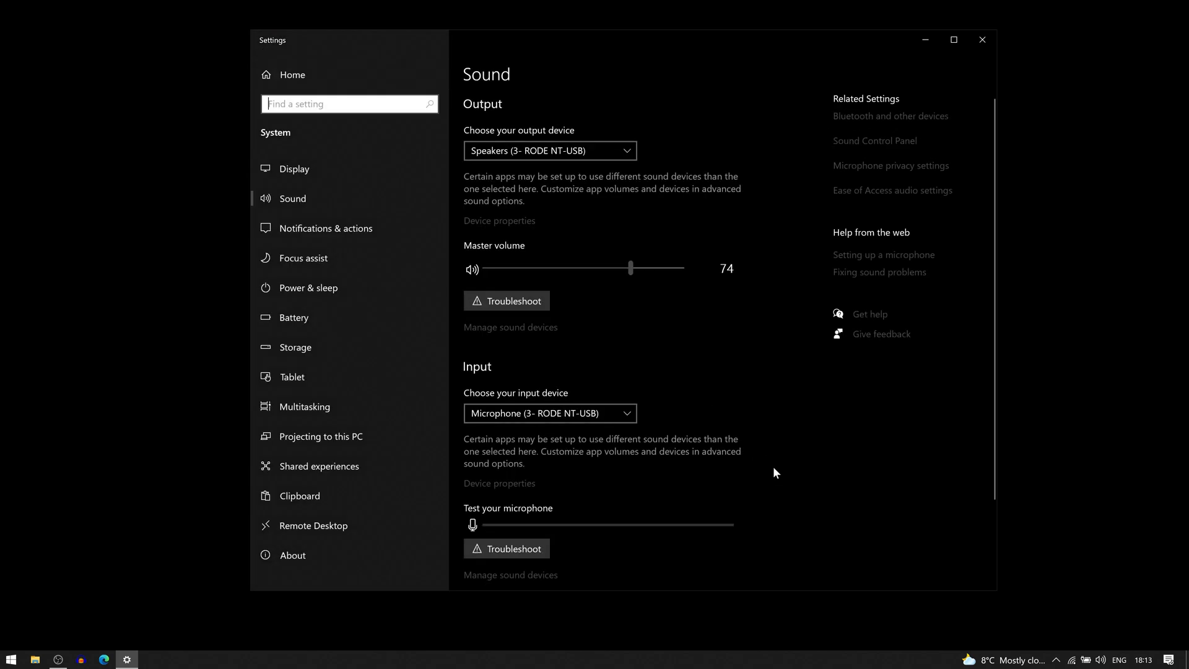
mouse_move(763, 511)
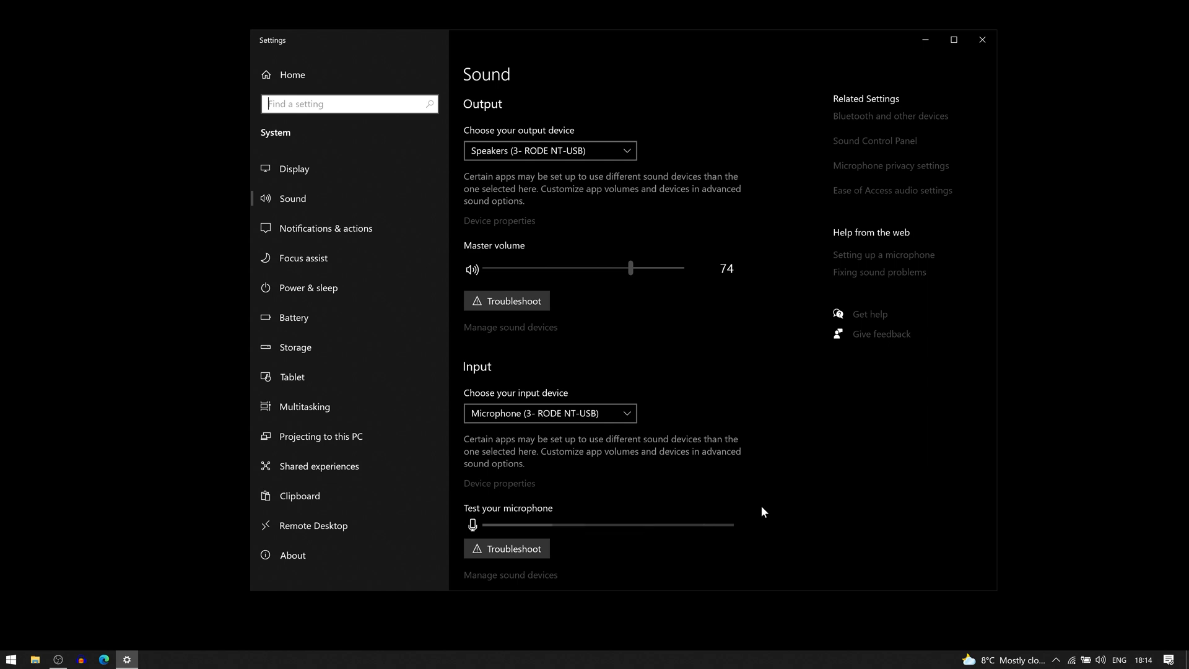
mouse_move(222, 449)
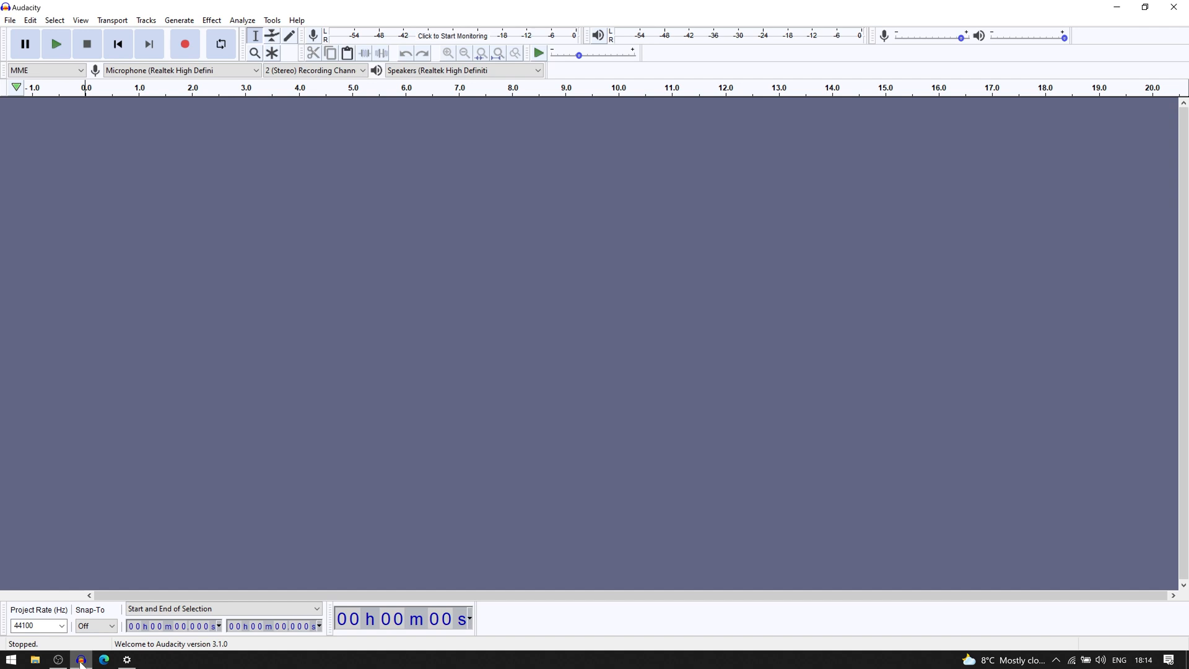
mouse_move(315, 493)
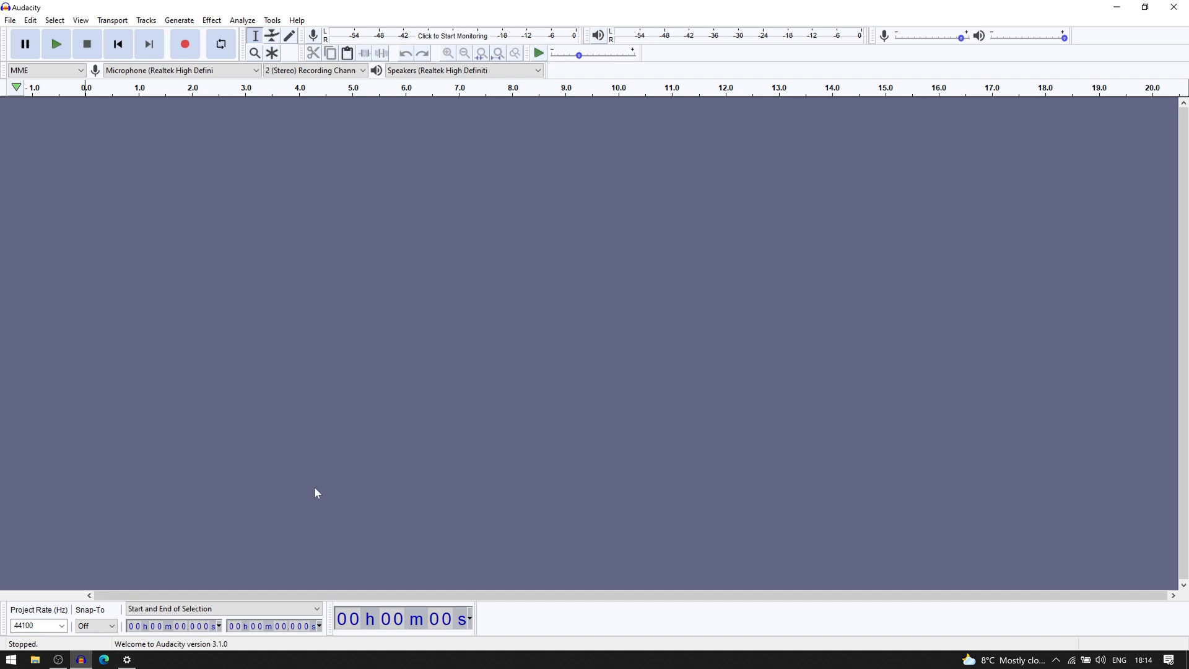
mouse_move(370, 345)
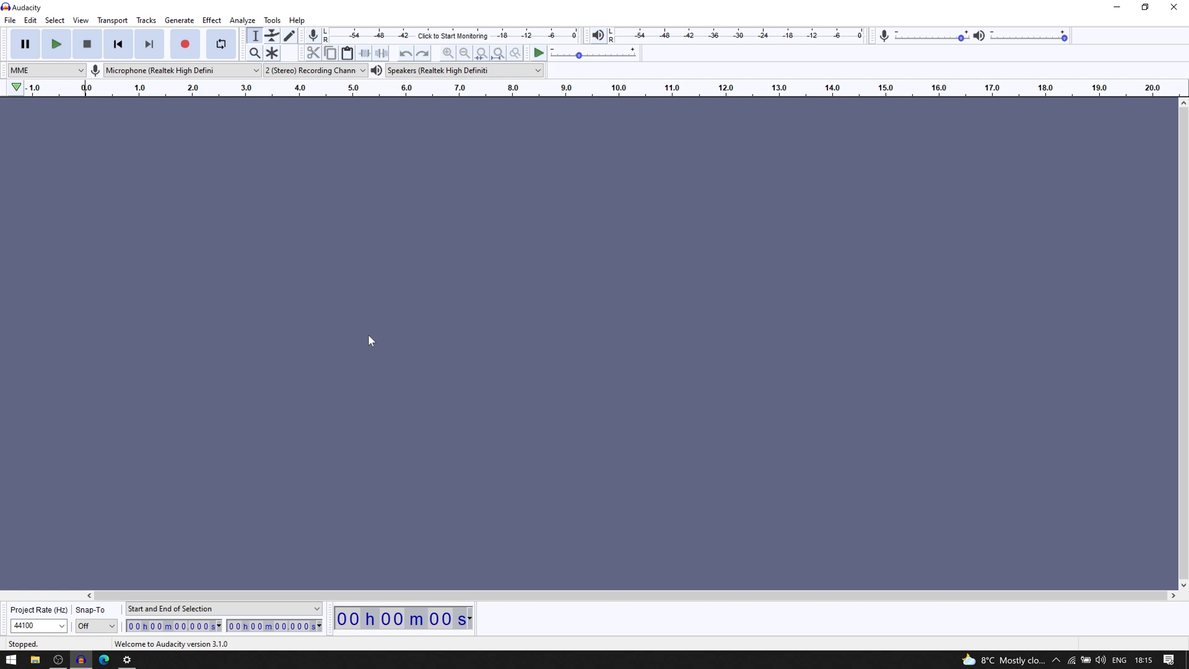
mouse_move(361, 329)
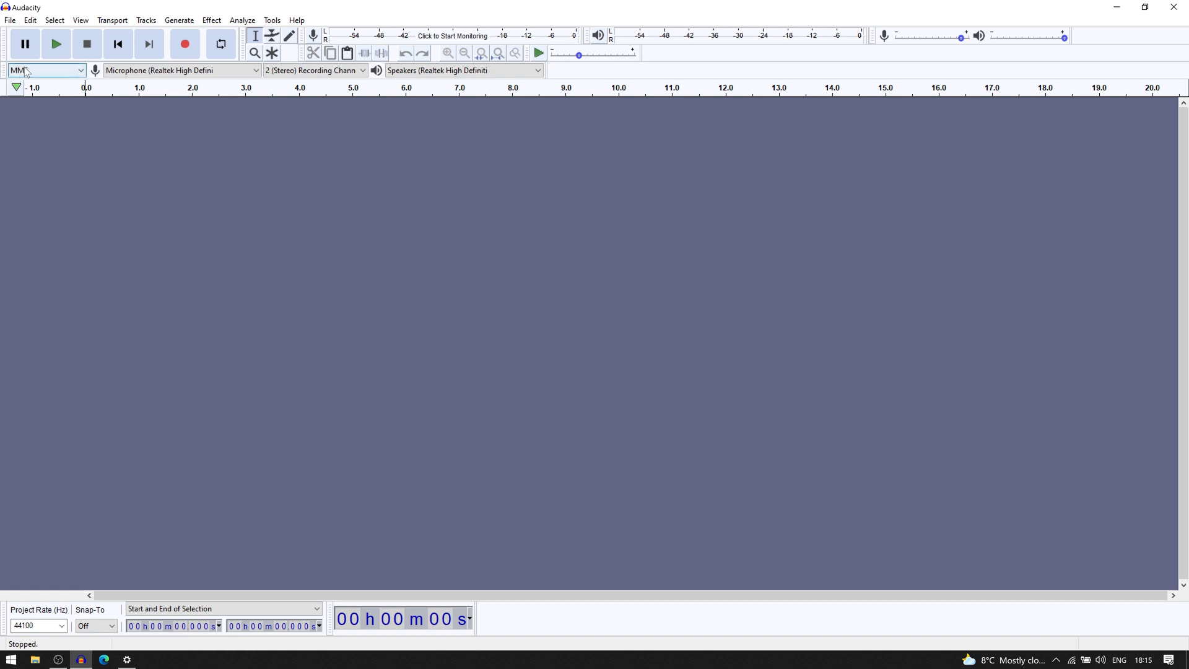
mouse_move(139, 72)
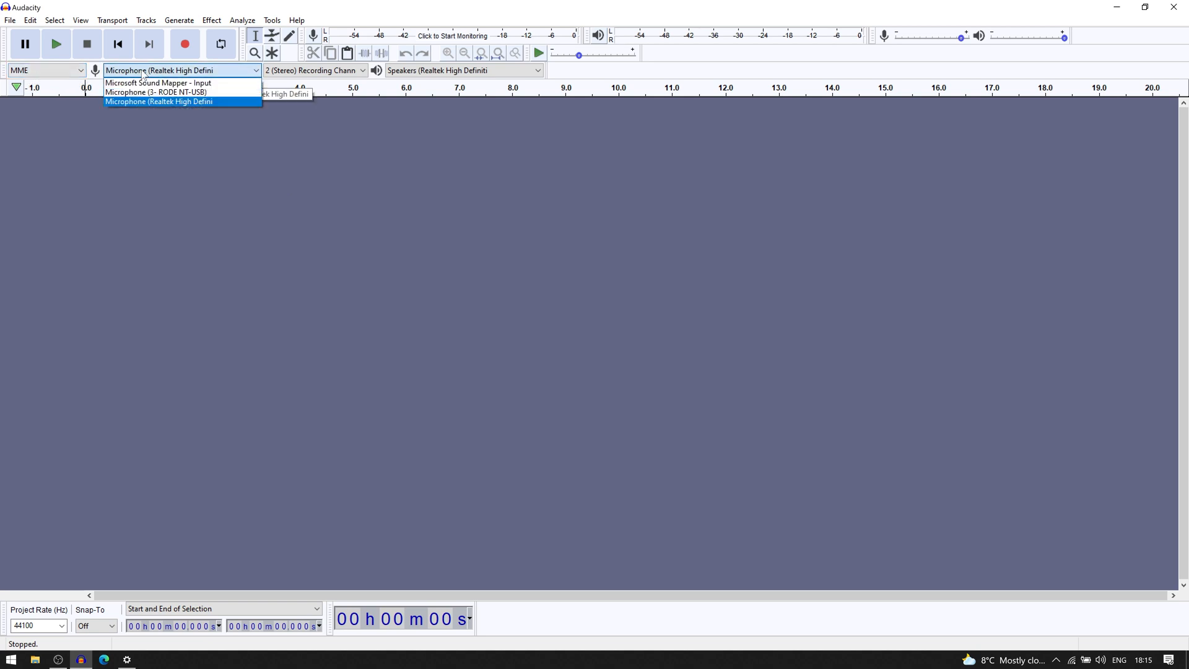
mouse_move(166, 92)
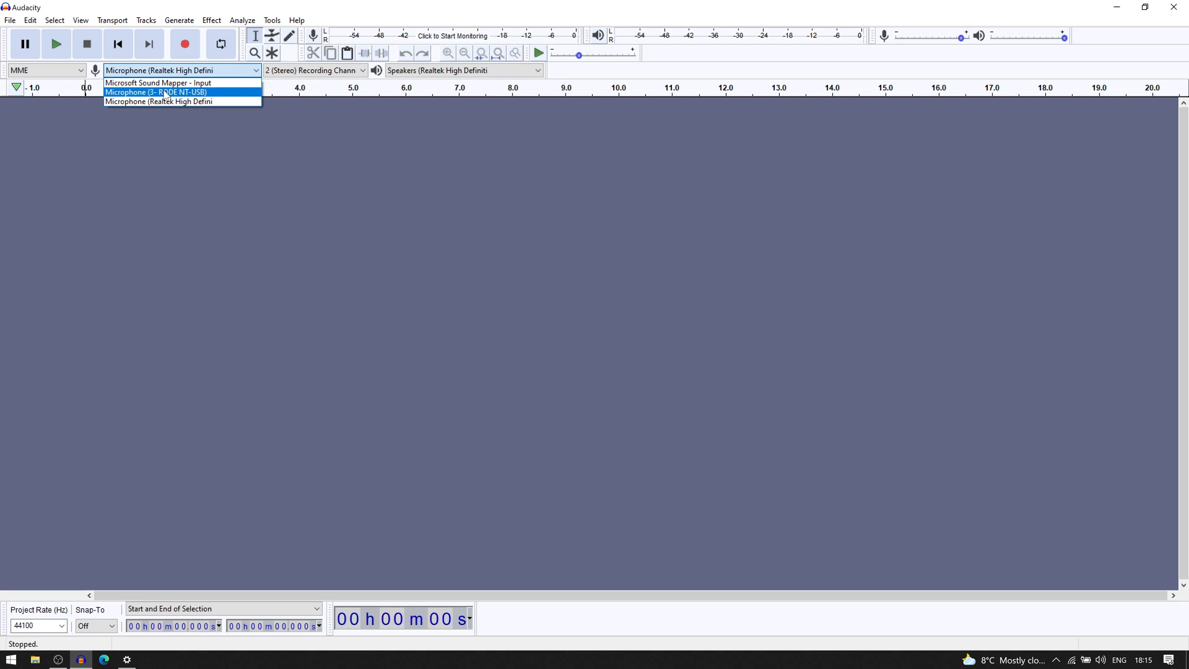
Choose Microphone (3- RODE NT-USB) as Audacity's recording device instead of the Realtek microphone
click(161, 92)
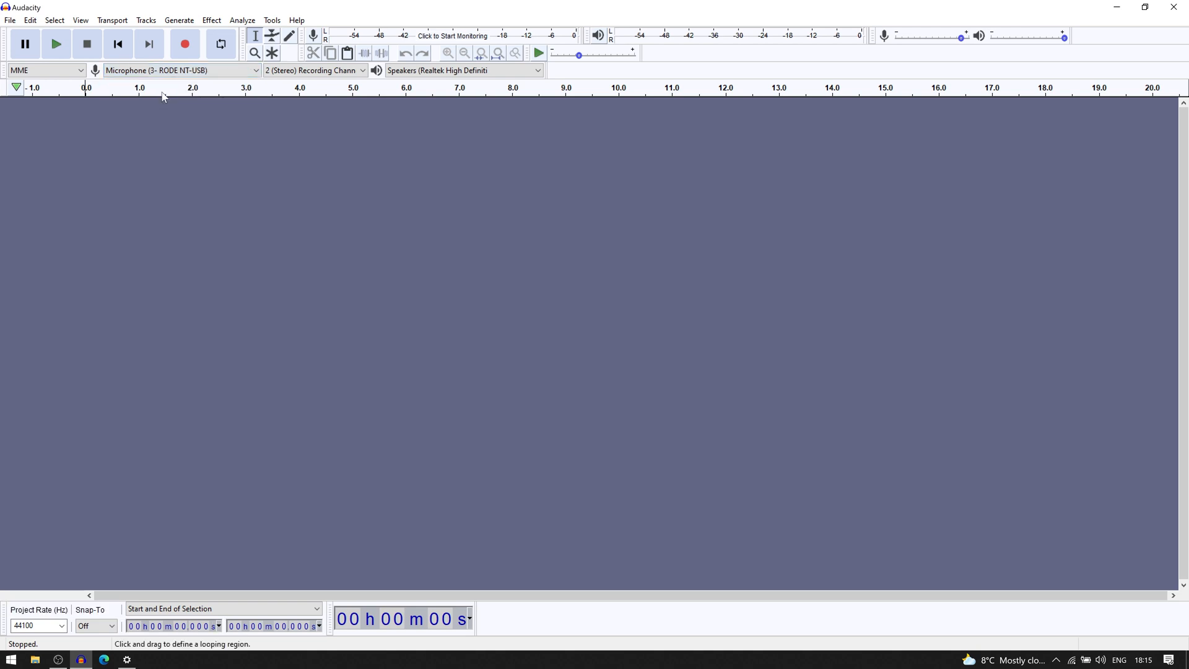
mouse_move(225, 204)
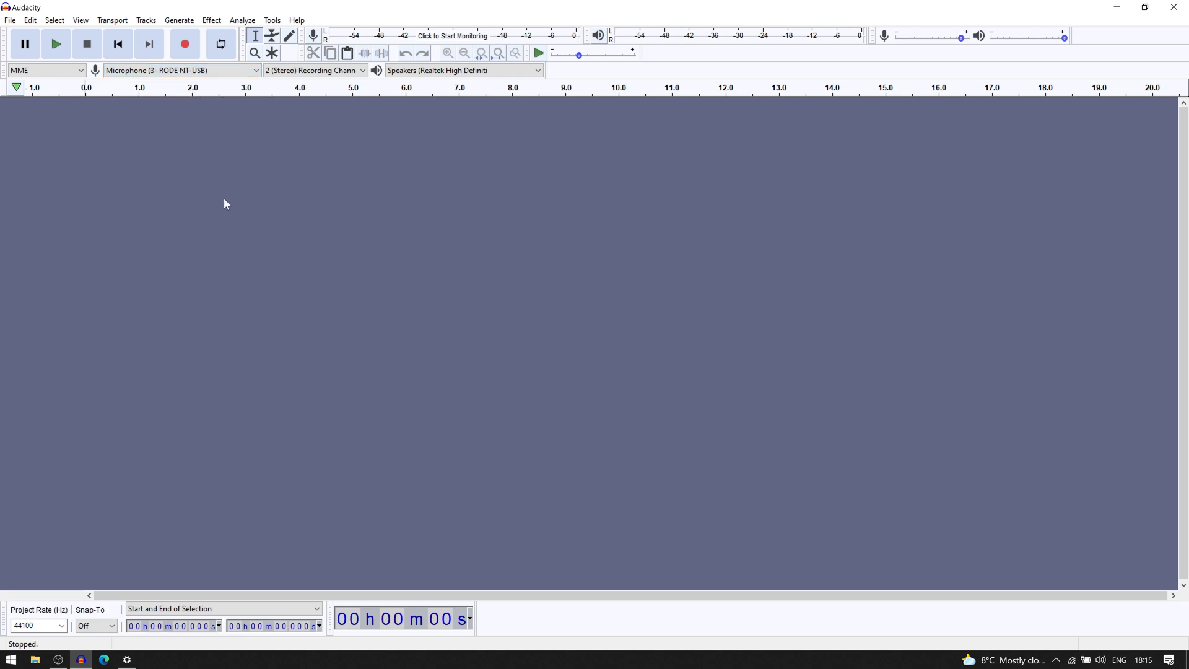
mouse_move(186, 102)
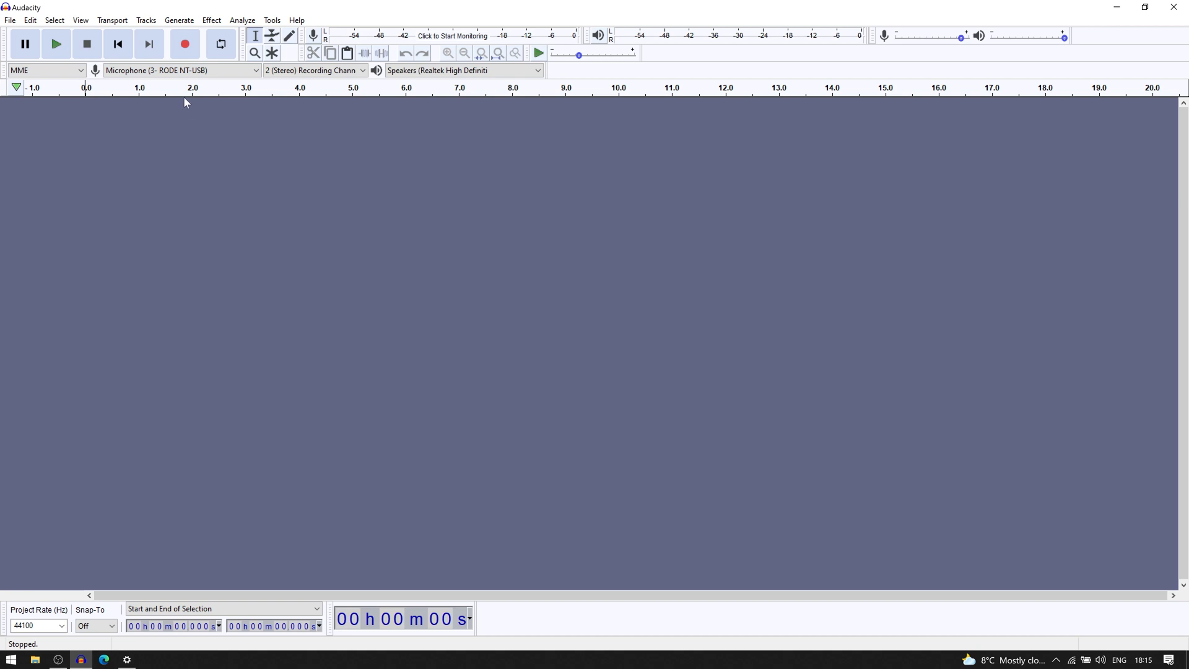
mouse_move(186, 44)
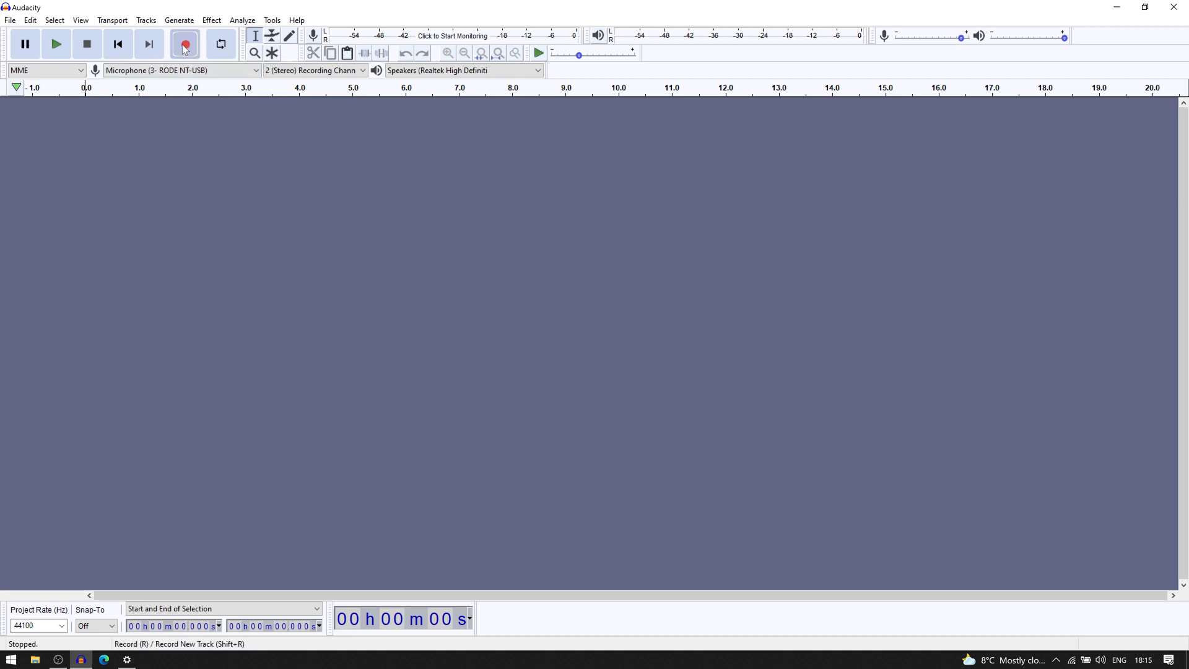
Record about a minute and a half of test speech from the RODE NT-USB, then stop recording
click(184, 45)
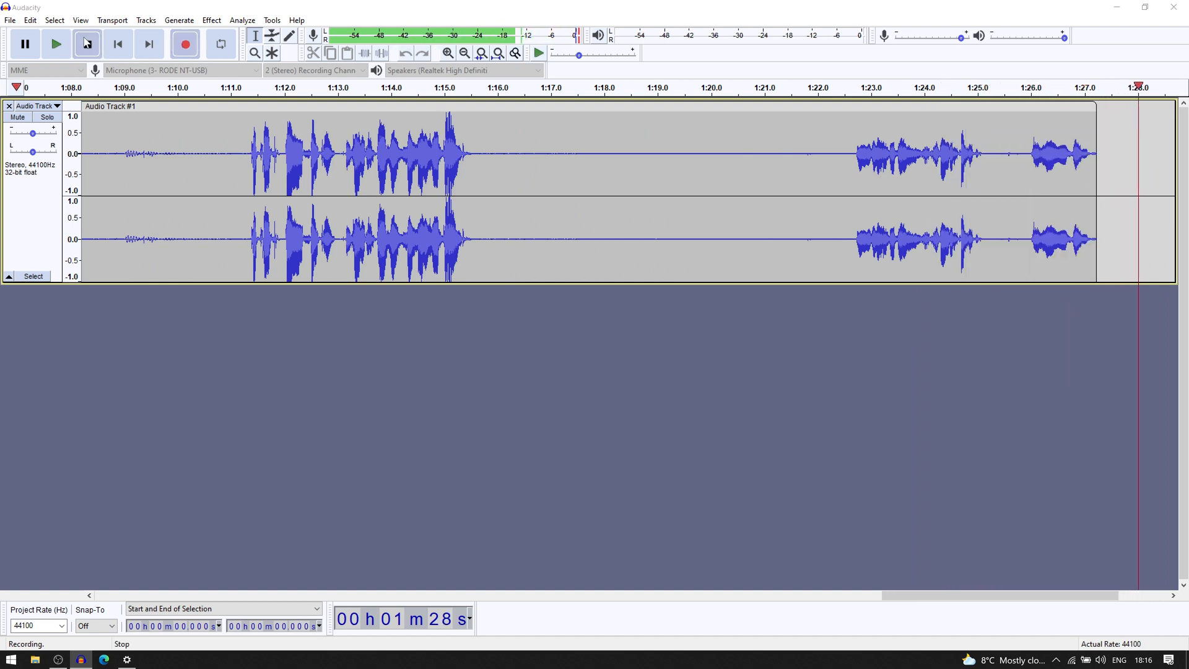
click(87, 45)
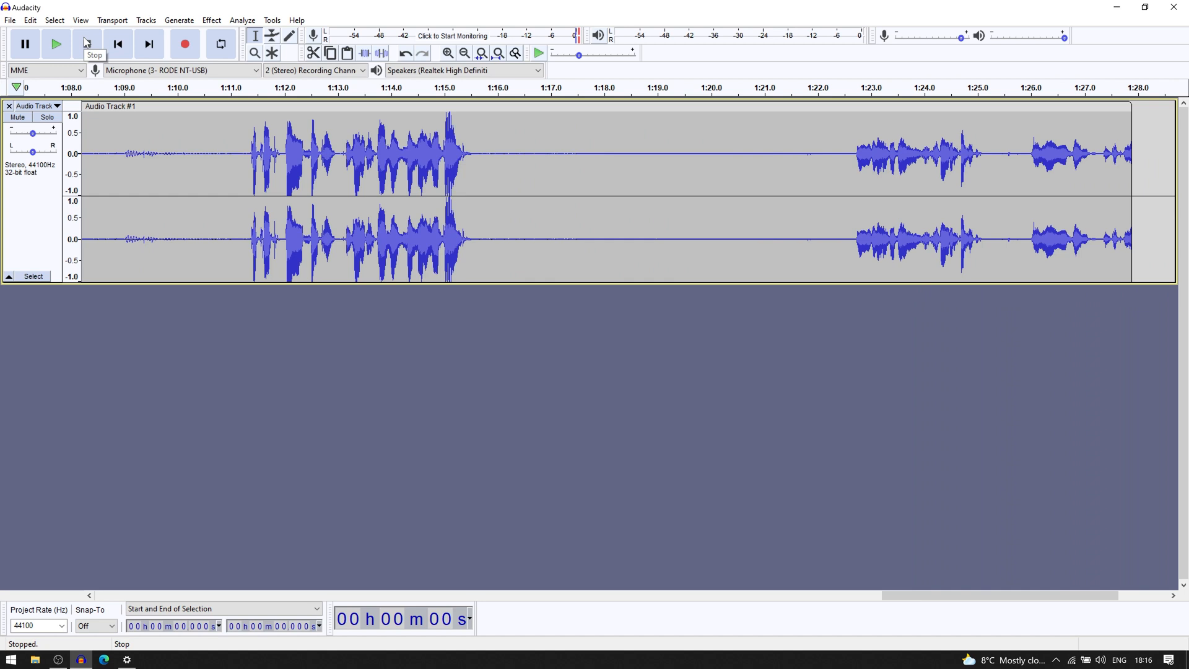